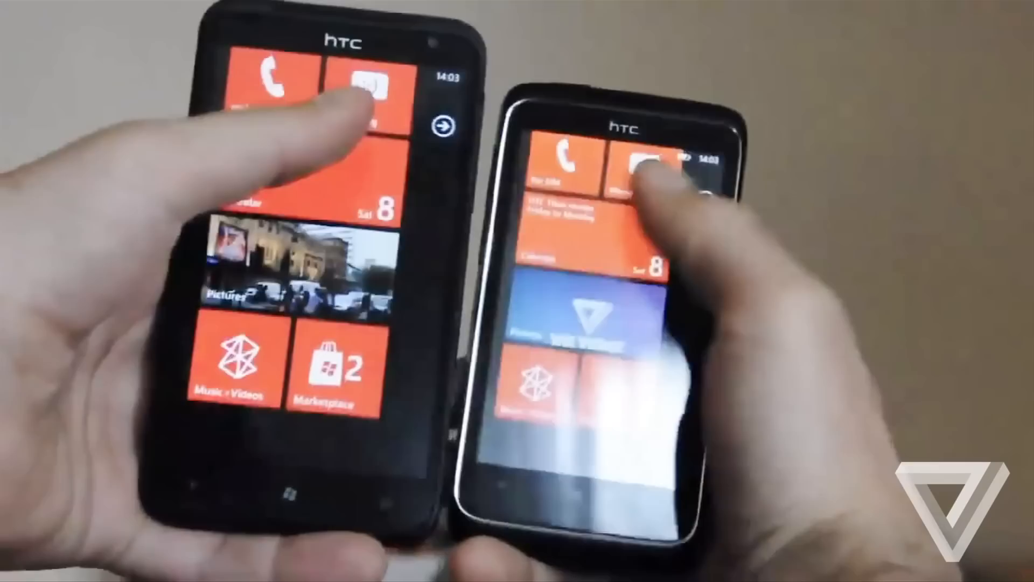
{"action": "left_click", "coordinate": [429, 126]}
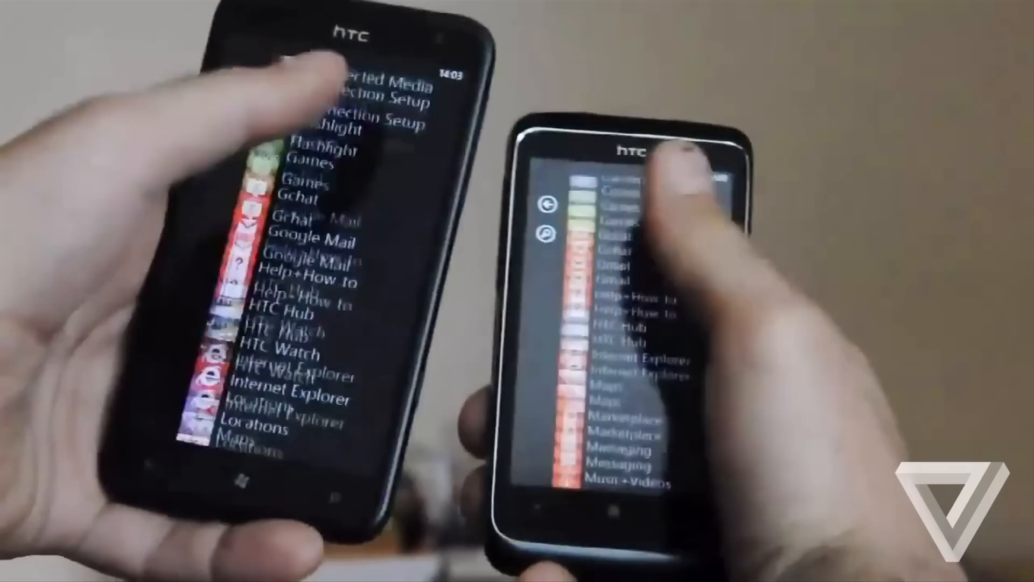